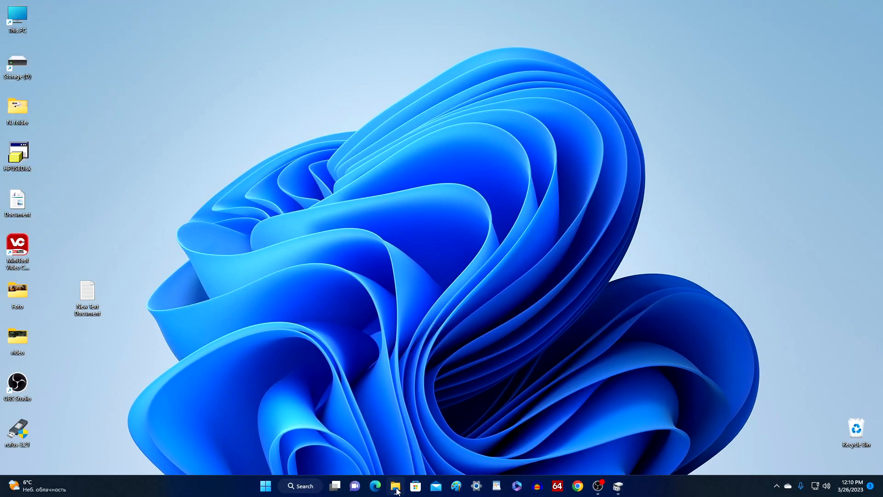
Step: Open This PC in File Explorer to view drives C, E and F, selecting Local Disk (F:)
{"action": "left_click", "coordinate": [396, 485]}
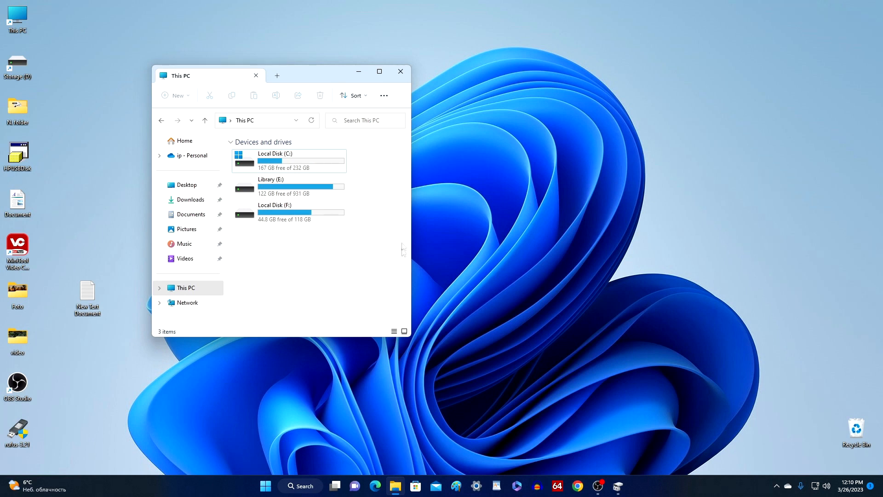
{"action": "left_click", "coordinate": [282, 186]}
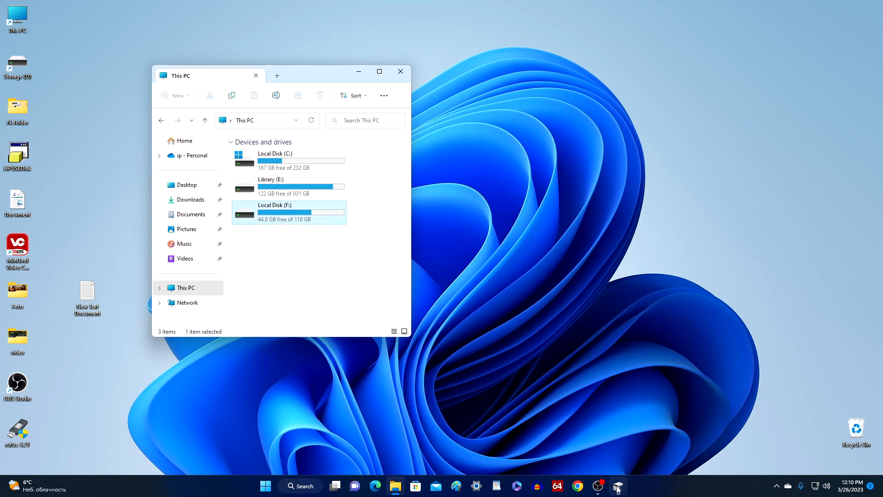
Step: Review the C, E and F volumes in Disk Management, then close it
{"action": "left_click", "coordinate": [617, 486]}
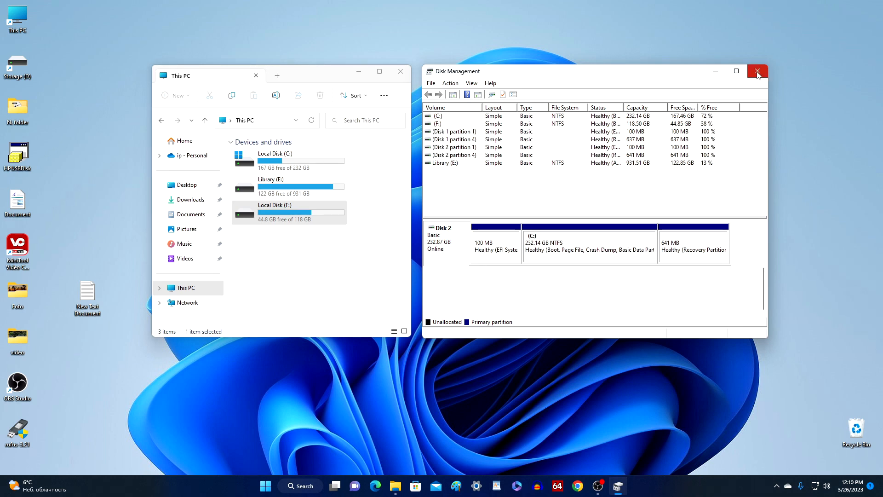
{"action": "left_click", "coordinate": [757, 70]}
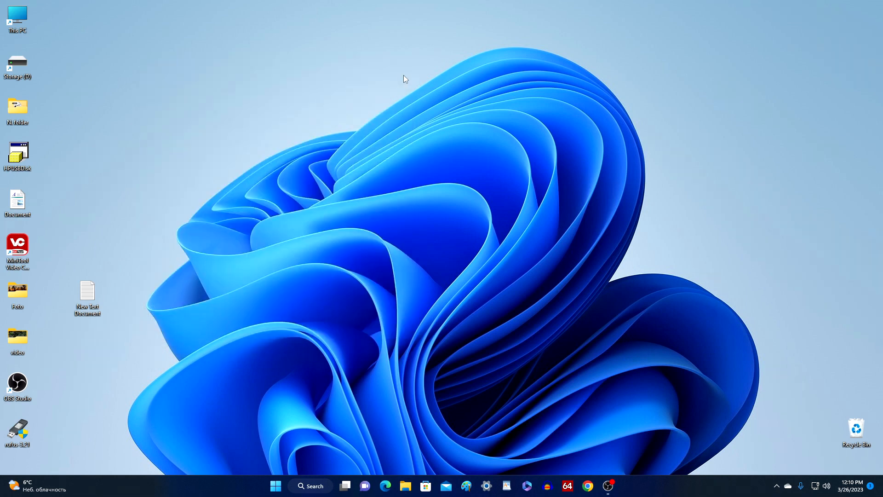
Step: Launch Terminal (Admin) from the Start context menu and approve the UAC prompt
{"action": "right_click", "coordinate": [276, 486]}
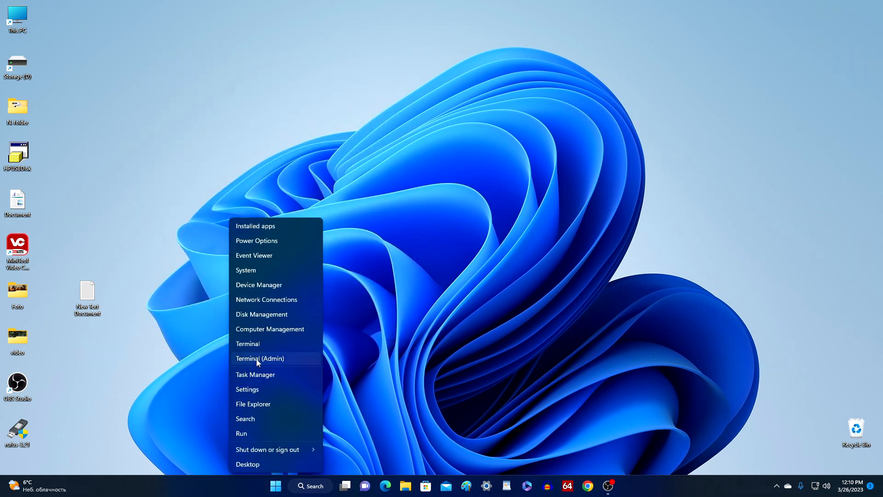
{"action": "left_click", "coordinate": [310, 362]}
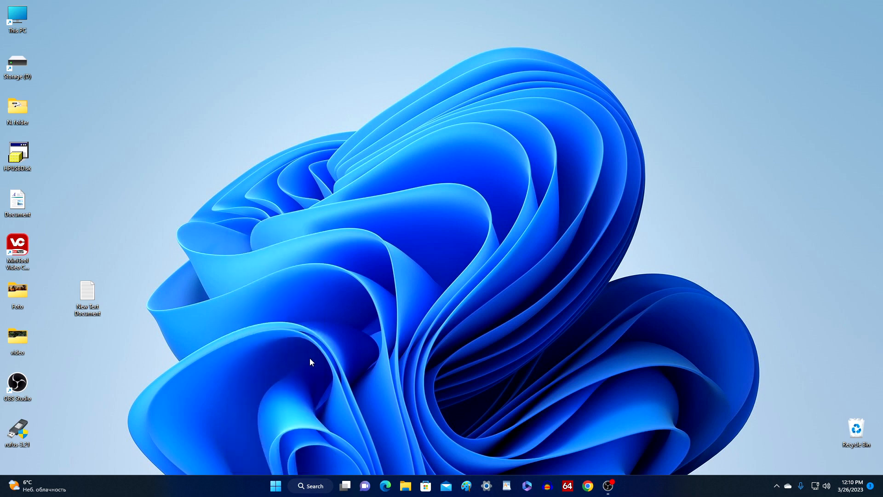
{"action": "left_click", "coordinate": [618, 486]}
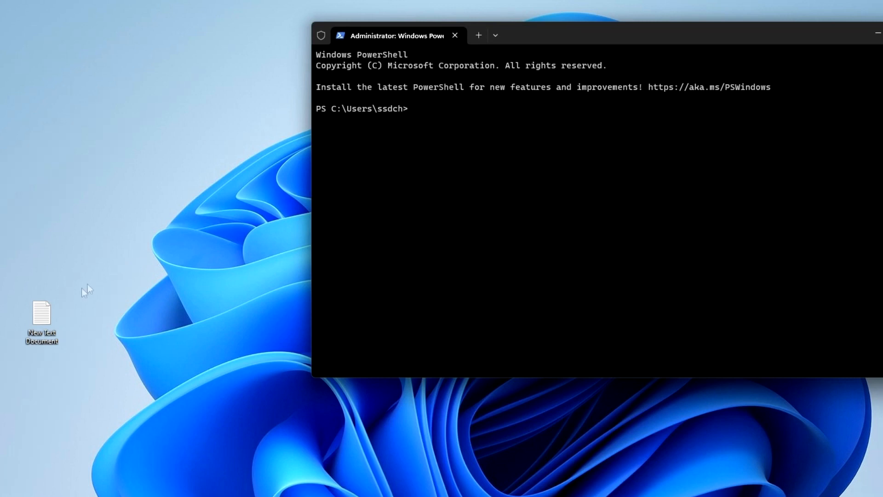
Step: Copy 'winsat disk -drive C' from the text file, run it, and highlight the 64.0 read row
{"action": "double_click", "coordinate": [41, 320]}
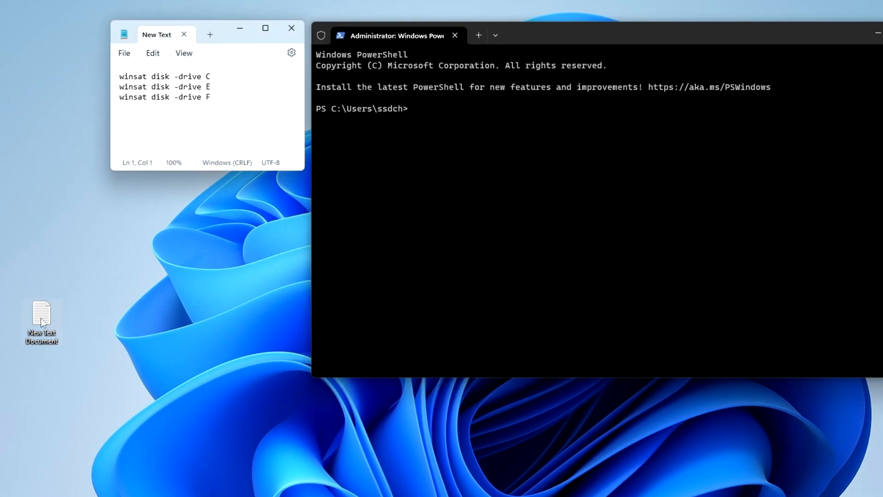
{"action": "mouse_move", "coordinate": [205, 258]}
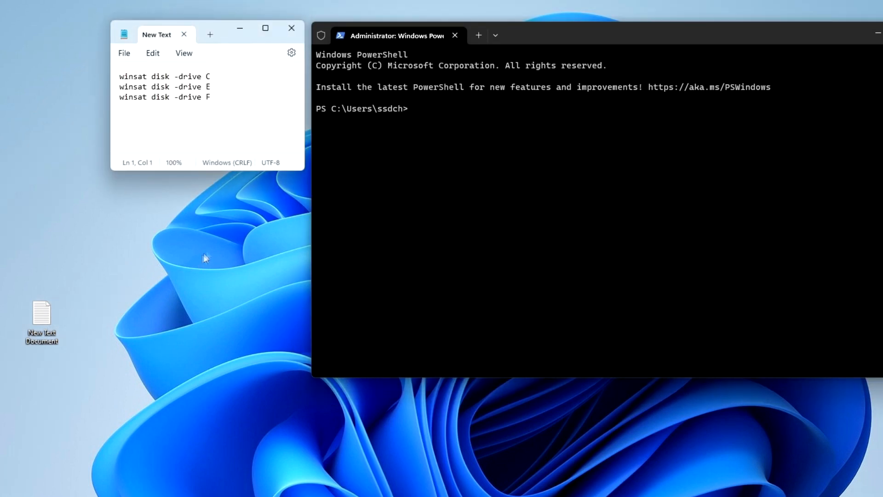
{"action": "triple_click", "coordinate": [164, 76]}
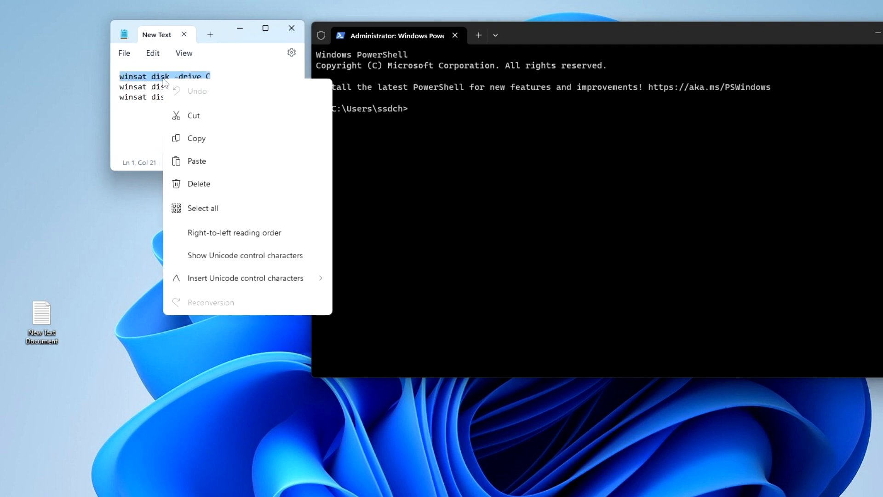
{"action": "left_click", "coordinate": [252, 140]}
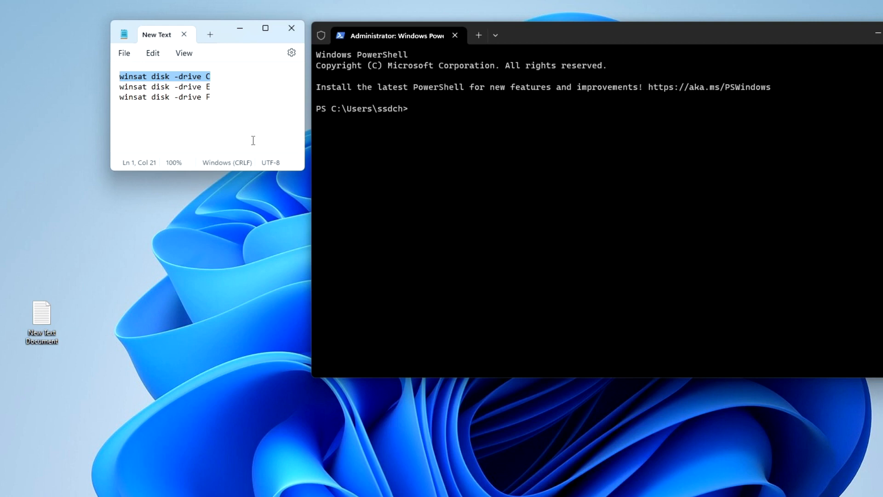
{"action": "mouse_move", "coordinate": [420, 118]}
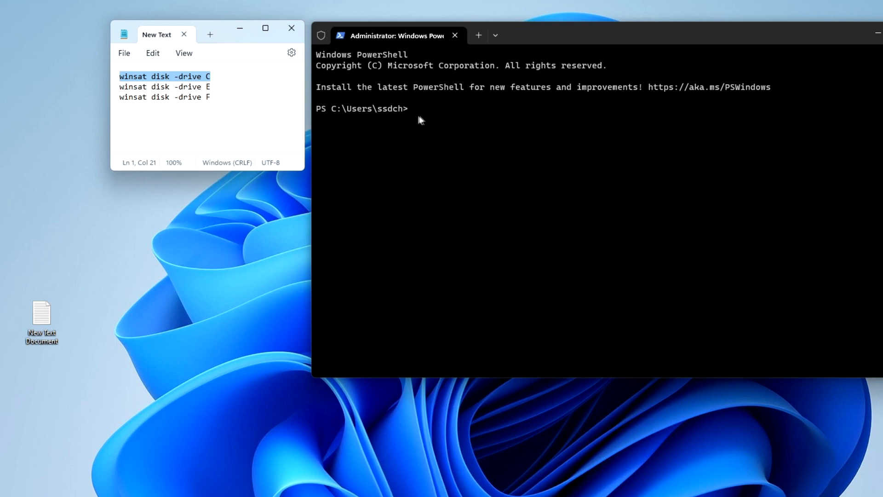
{"action": "type", "text": "winsat disk -drive C"}
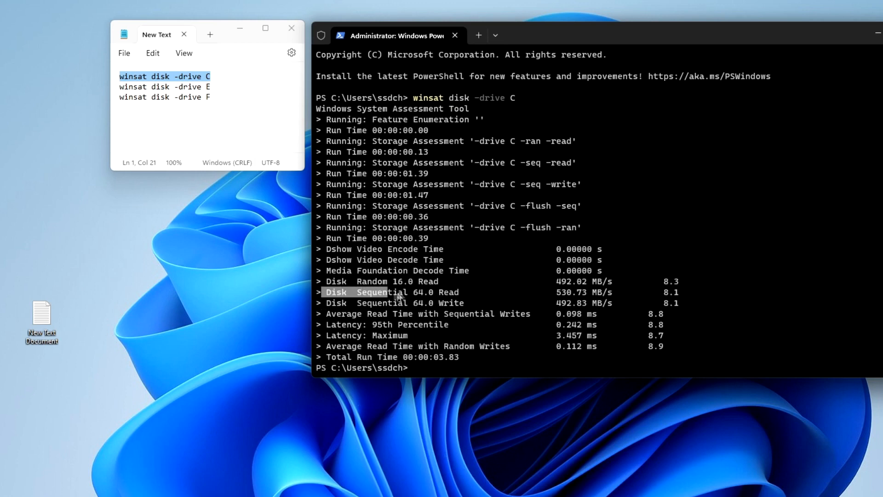
{"action": "left_click_drag", "start_coordinate": [394, 292], "coordinate": [620, 292]}
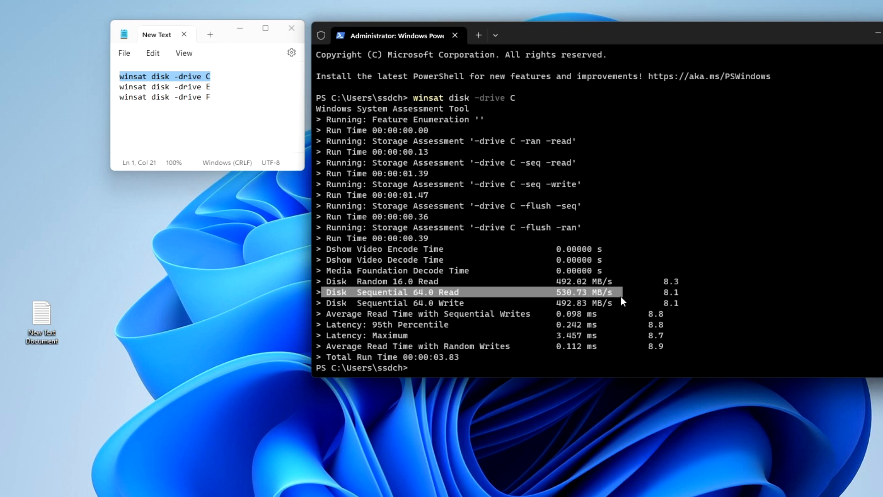
{"action": "mouse_move", "coordinate": [330, 308]}
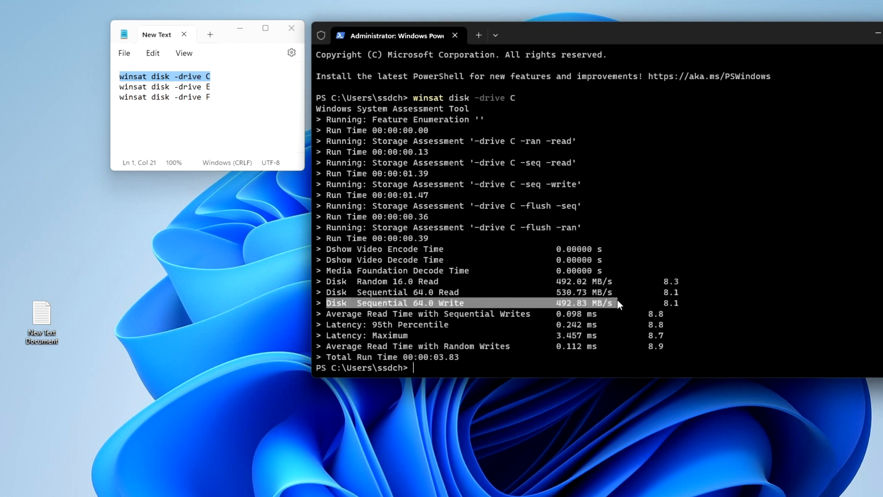
{"action": "mouse_move", "coordinate": [220, 329]}
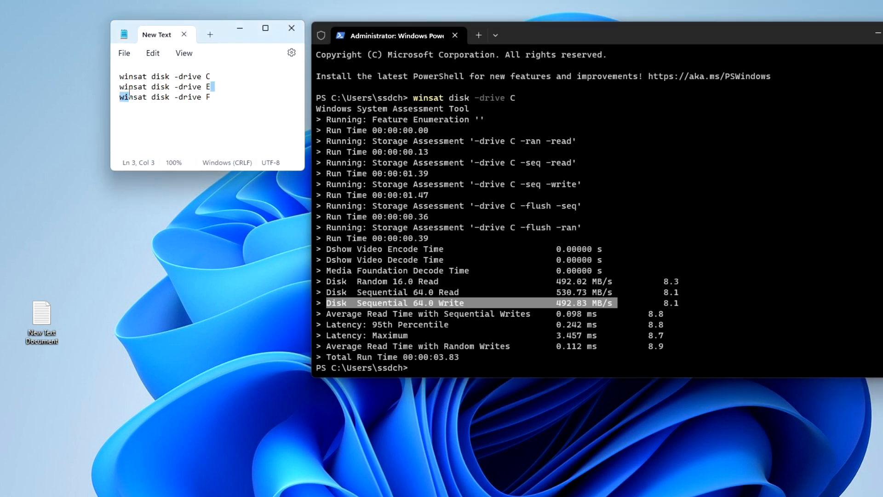
Step: Copy the second Notepad line and run 'winsat disk -drive E' in the terminal
{"action": "right_click", "coordinate": [165, 86]}
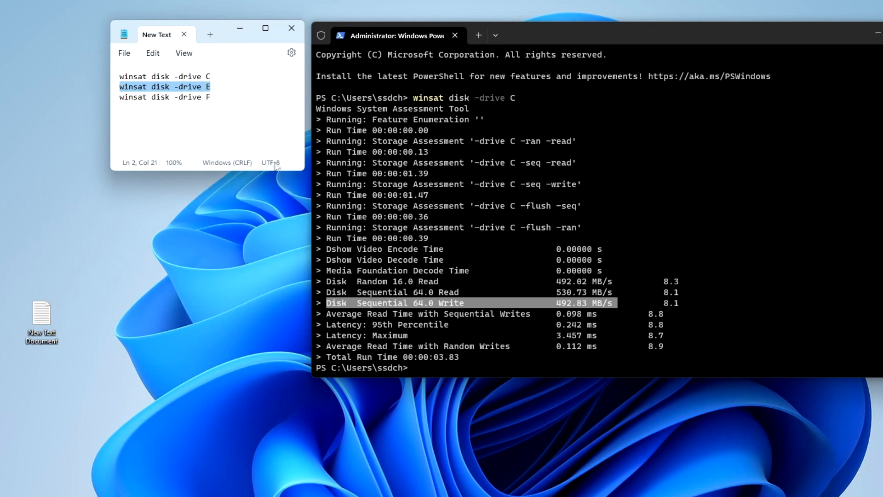
{"action": "left_click", "coordinate": [417, 367]}
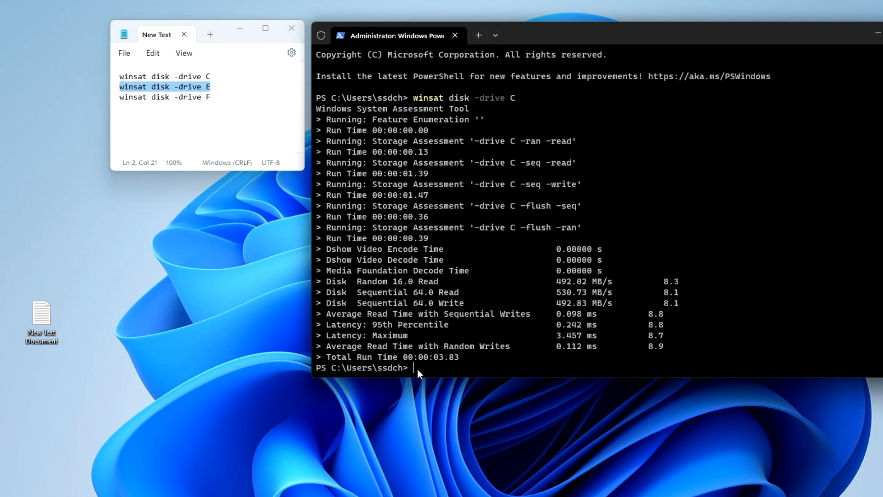
{"action": "type", "text": "winsat disk -drive E"}
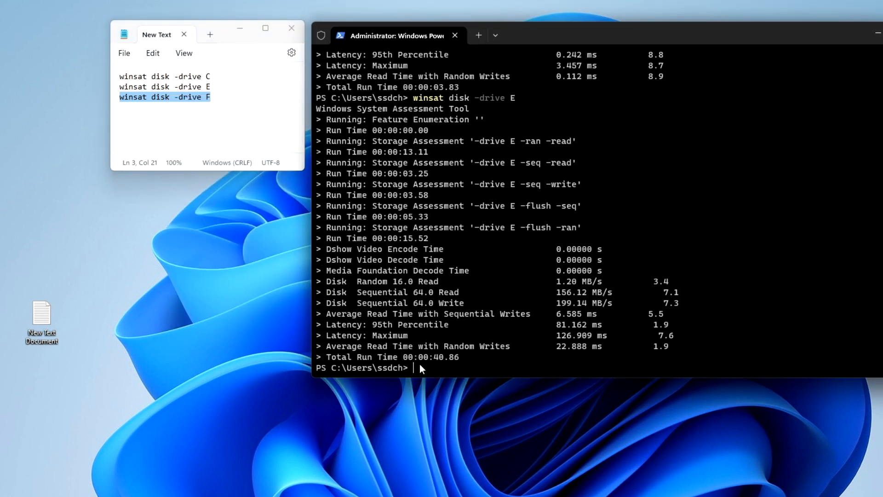
Step: Run 'winsat disk -drive F' in the terminal, then close the window
{"action": "type", "text": "winsat disk -drive F"}
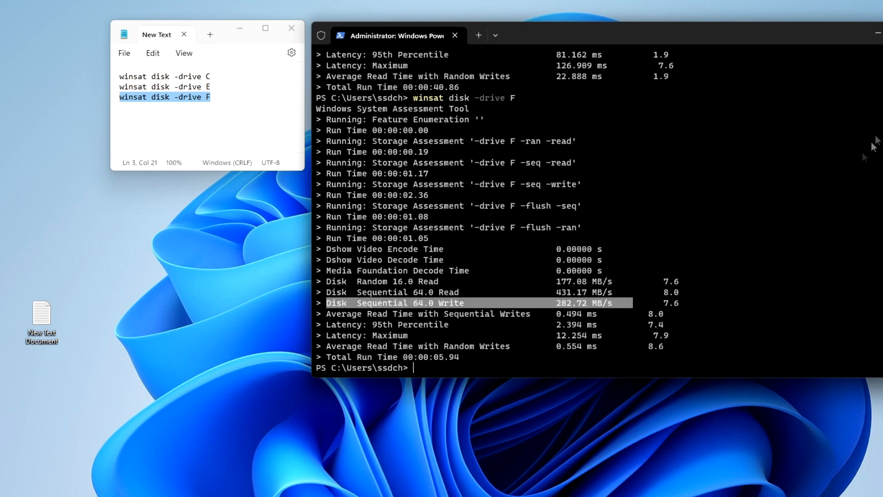
{"action": "left_click", "coordinate": [455, 35]}
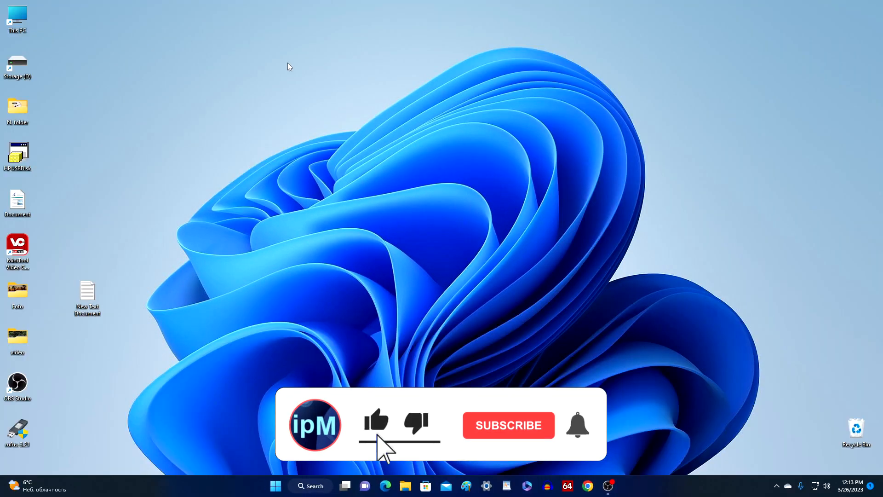
{"action": "left_click", "coordinate": [508, 425]}
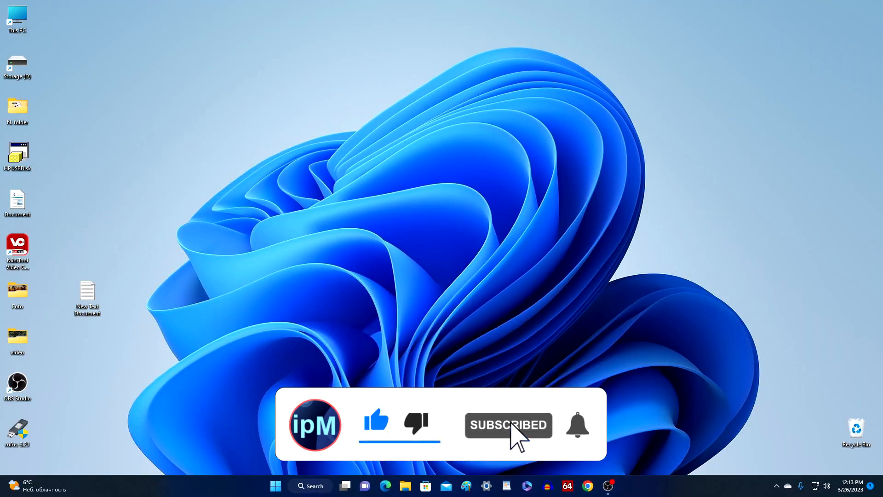
{"action": "left_click", "coordinate": [576, 426]}
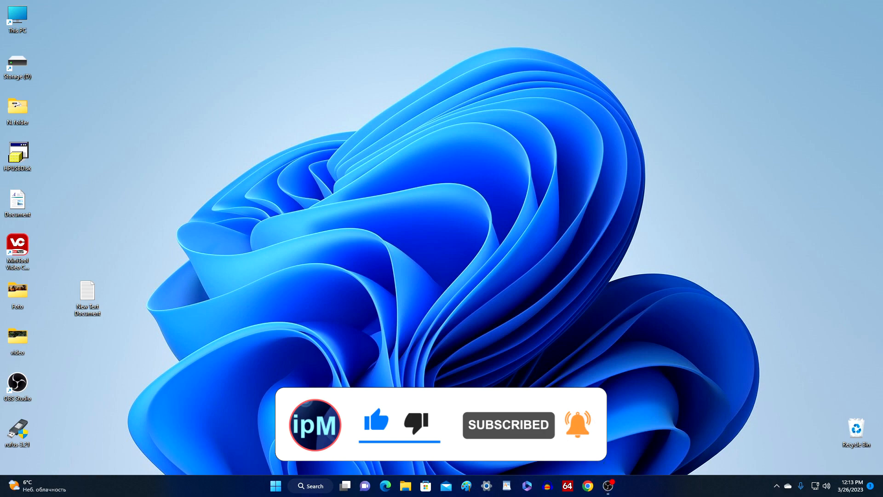